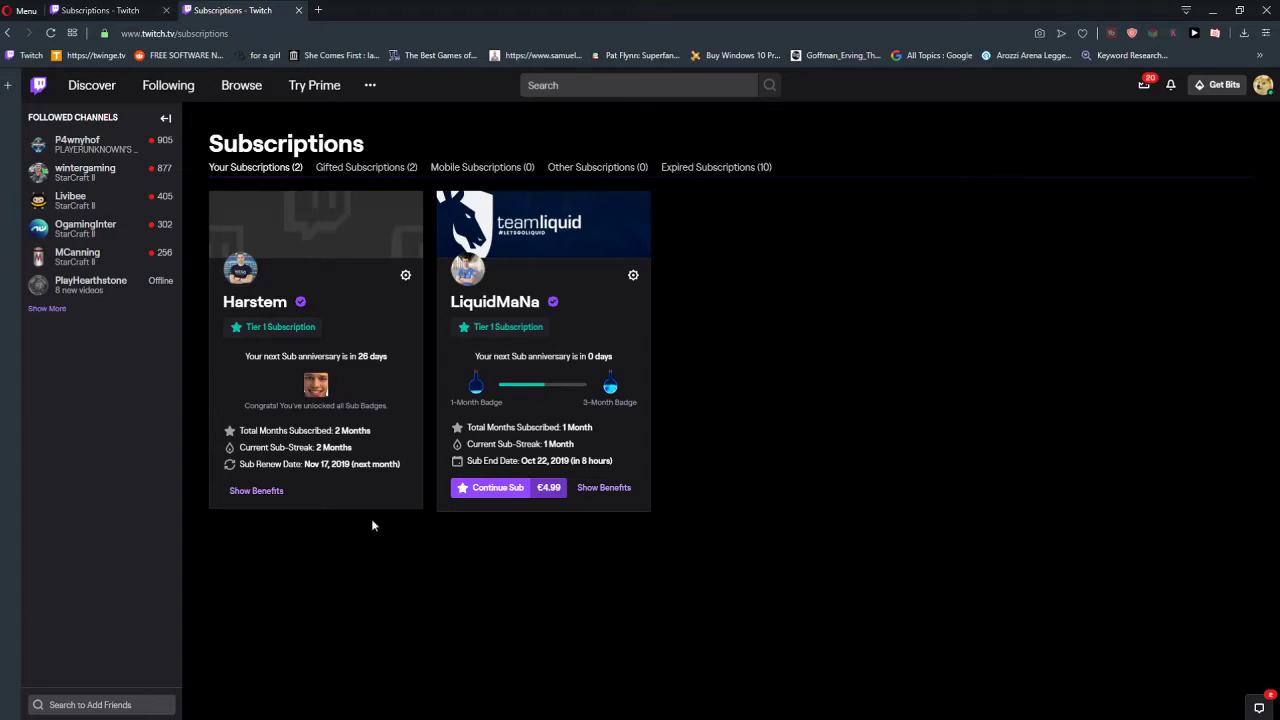
{"action": "mouse_move", "coordinate": [798, 320]}
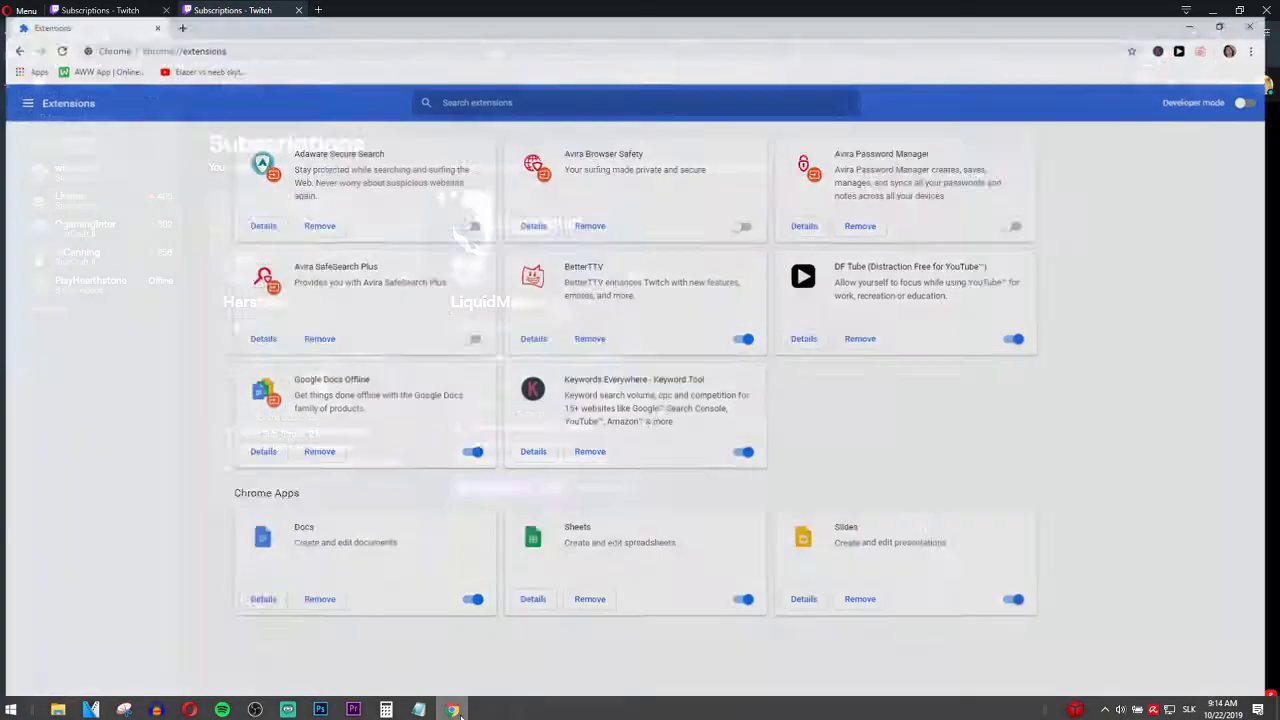
Step: Search Google for 'download adblock opera' and open the AdBlock extension on Opera add-ons
{"action": "left_click", "coordinate": [230, 10]}
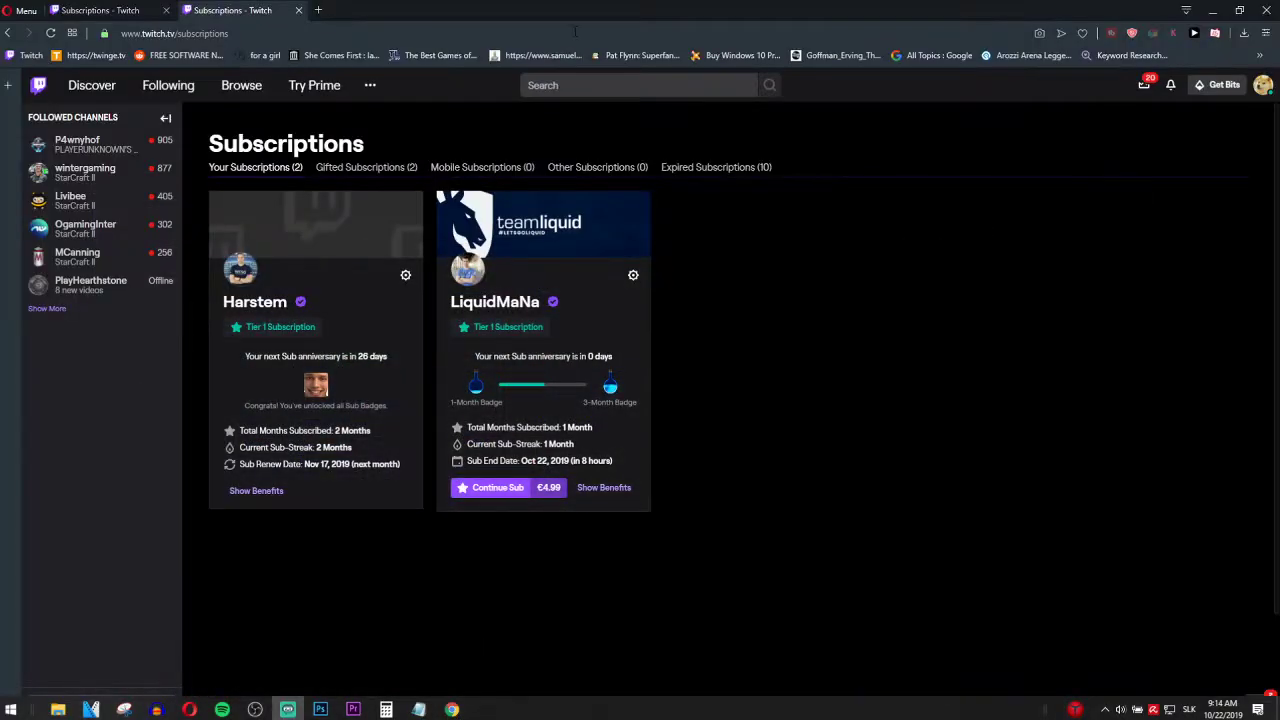
{"action": "left_click", "coordinate": [451, 10]}
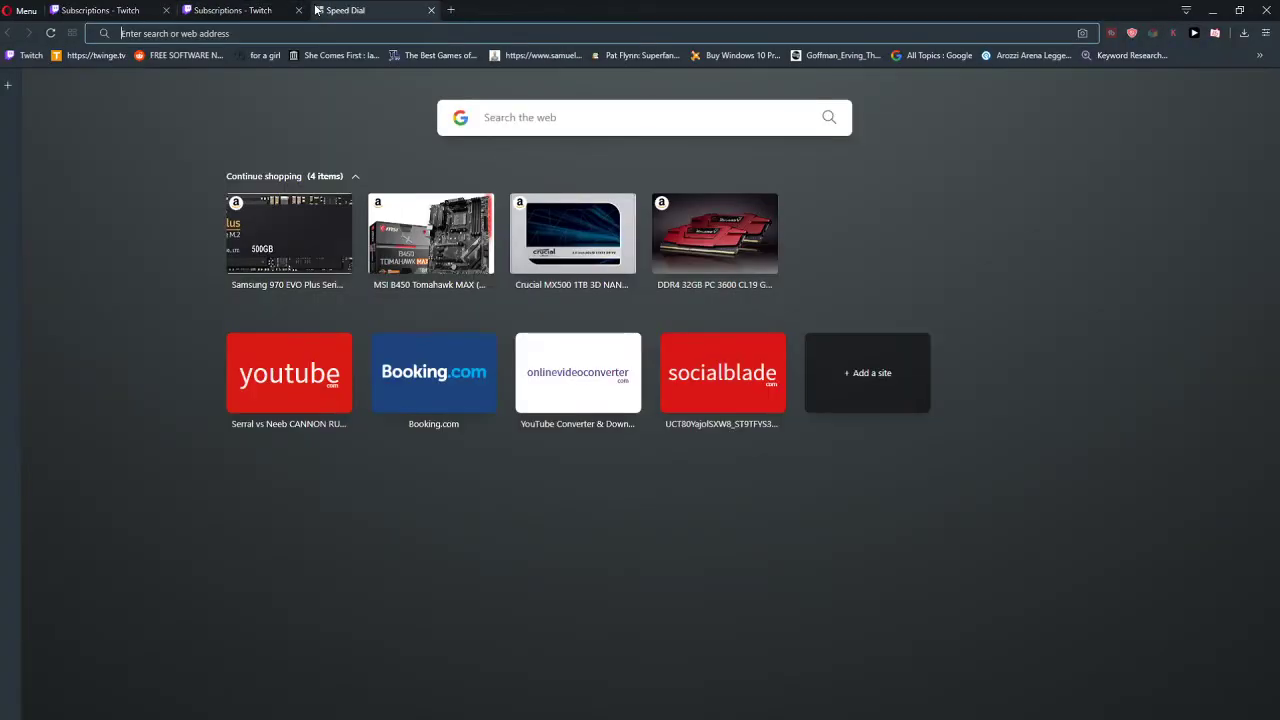
{"action": "type", "text": "download adblock opera"}
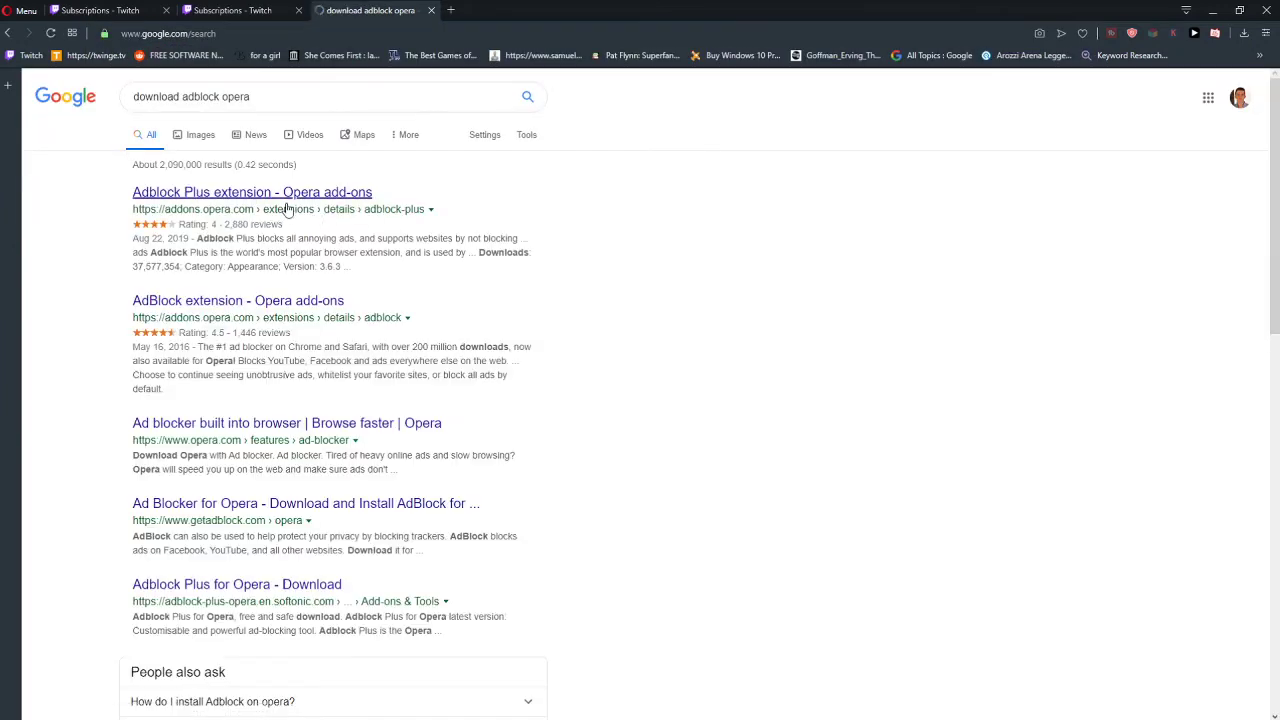
{"action": "left_click", "coordinate": [252, 192]}
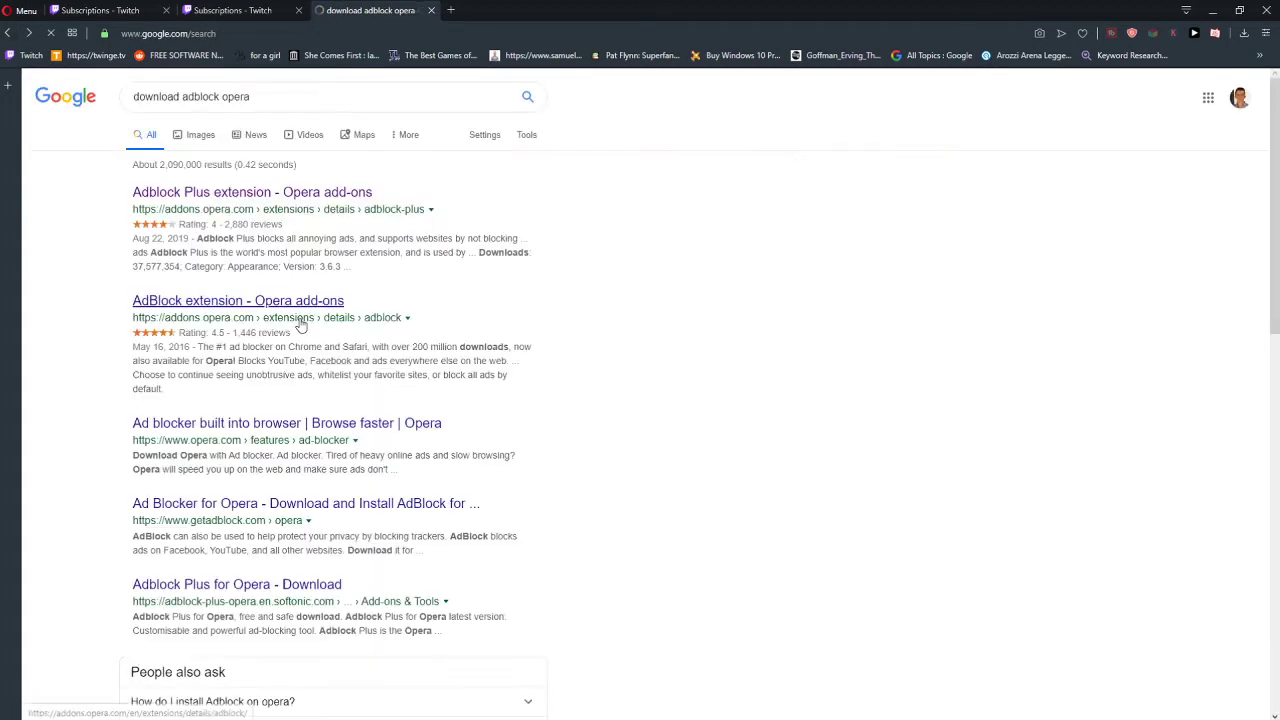
{"action": "scroll", "scroll_direction": "down", "scroll_amount": 3}
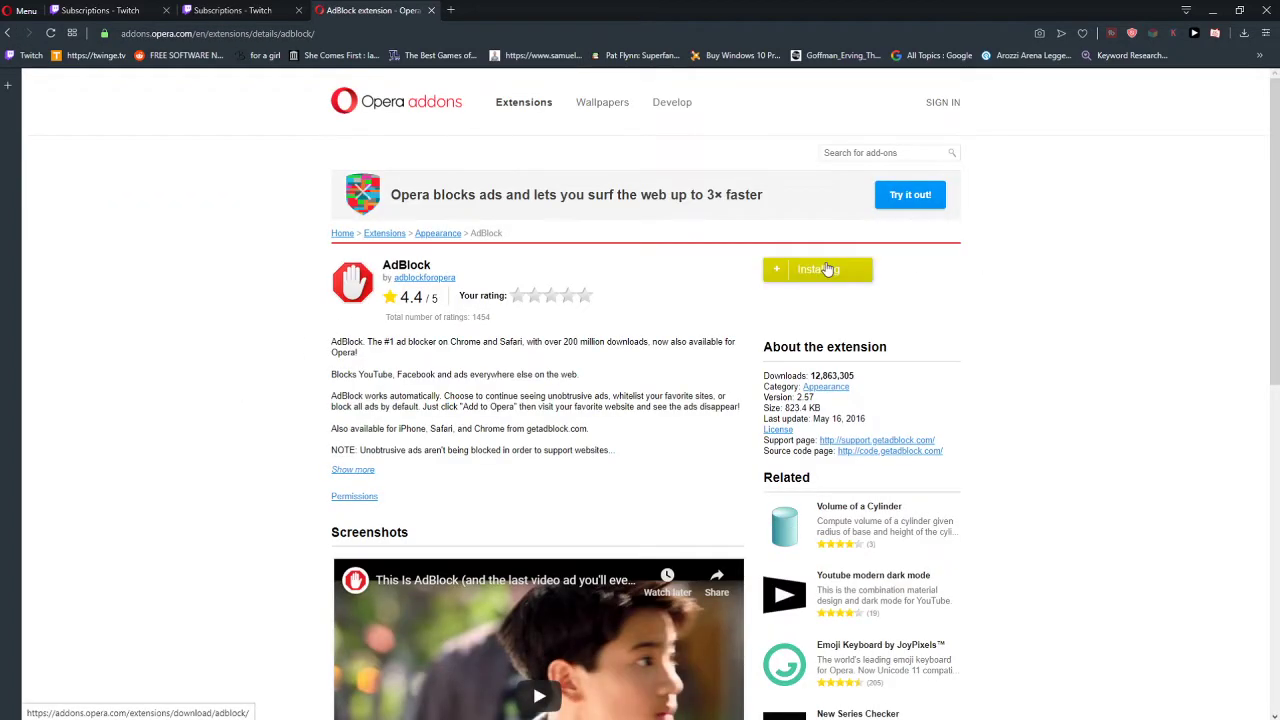
Step: Add the AdBlock extension to Opera from its add-ons page
{"action": "left_click", "coordinate": [818, 269]}
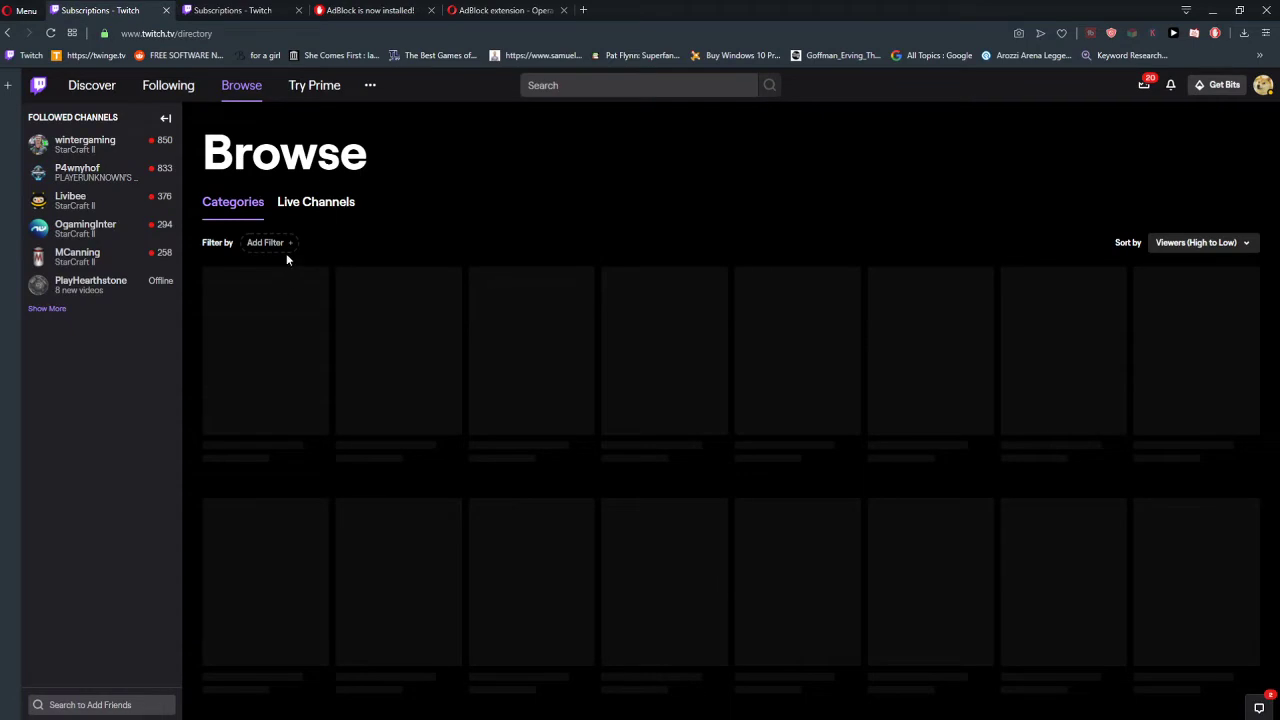
Step: Search Google in Chrome for 'download adblock for chrome'
{"action": "left_click", "coordinate": [315, 201]}
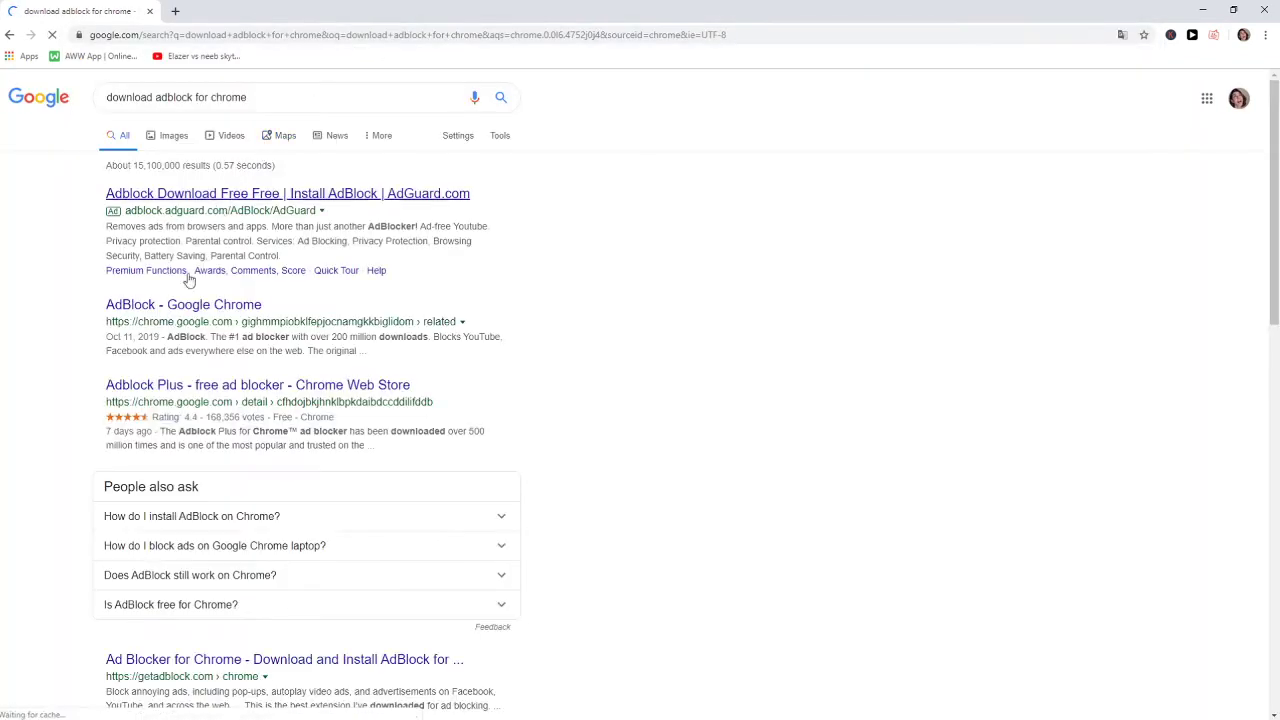
Step: Open the Adblock Plus Chrome Web Store page and confirm adding the extension to Chrome
{"action": "left_click", "coordinate": [257, 384]}
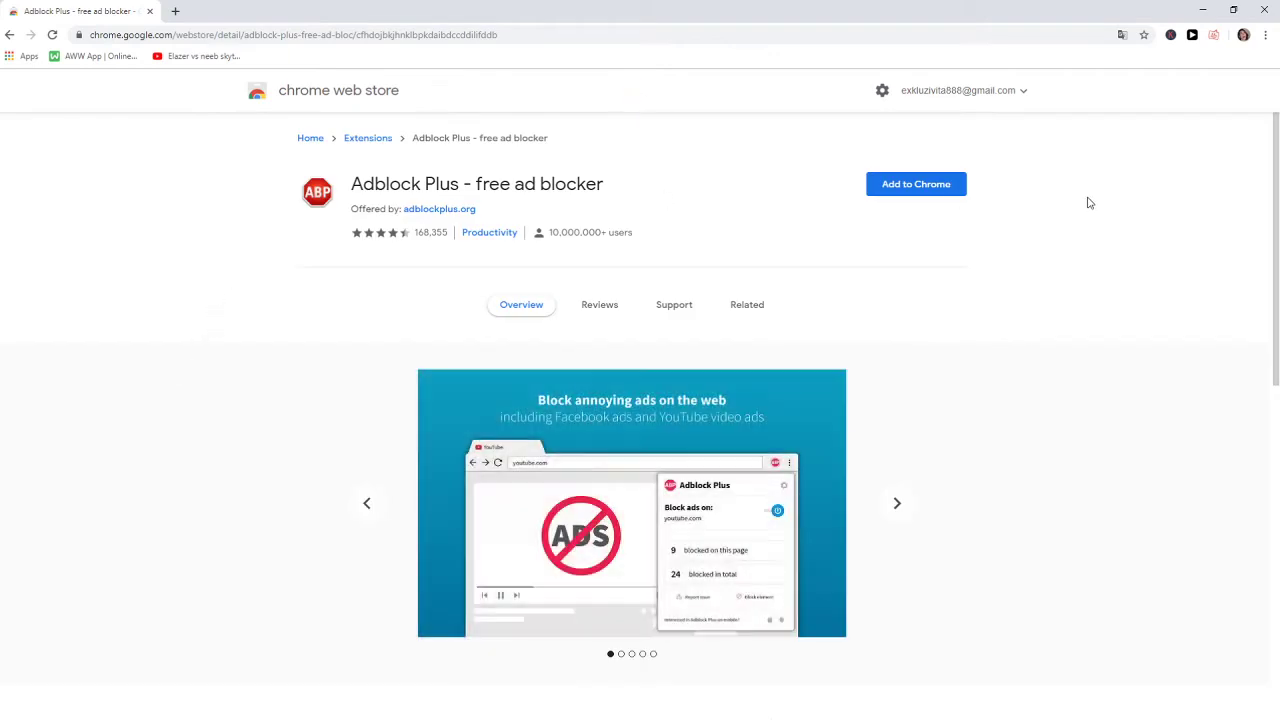
{"action": "left_click", "coordinate": [915, 184]}
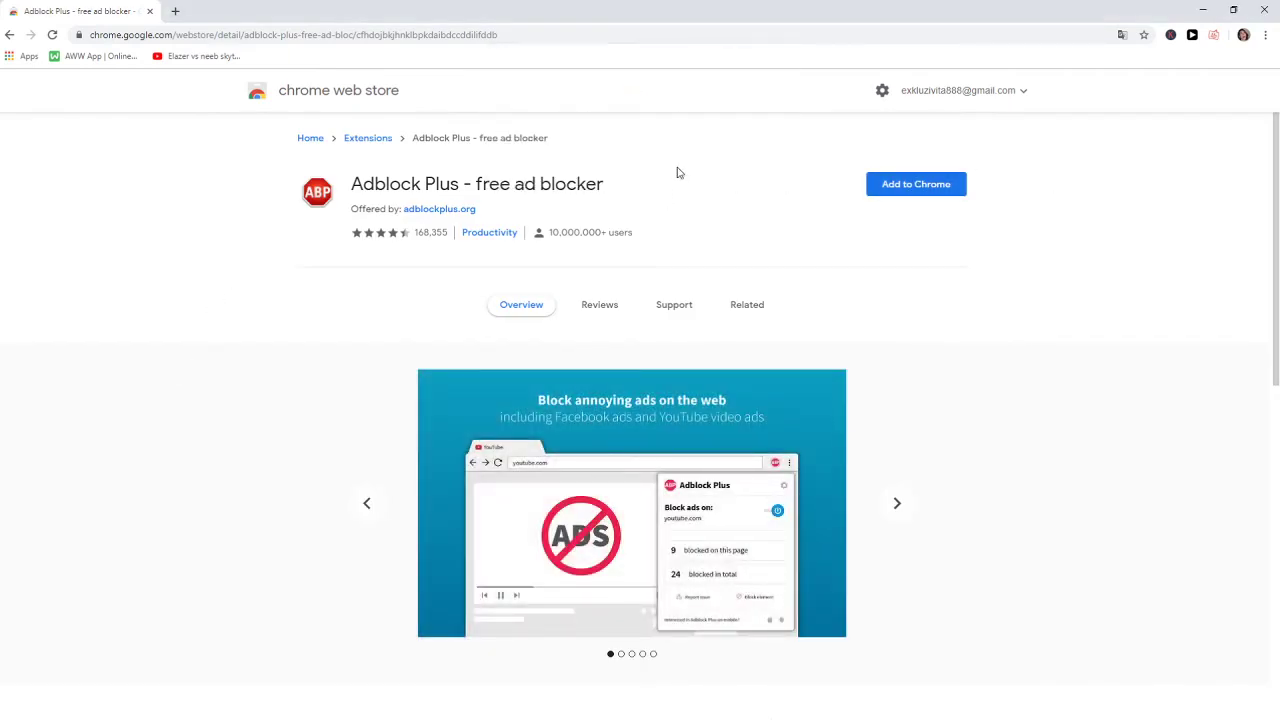
{"action": "left_click", "coordinate": [896, 503]}
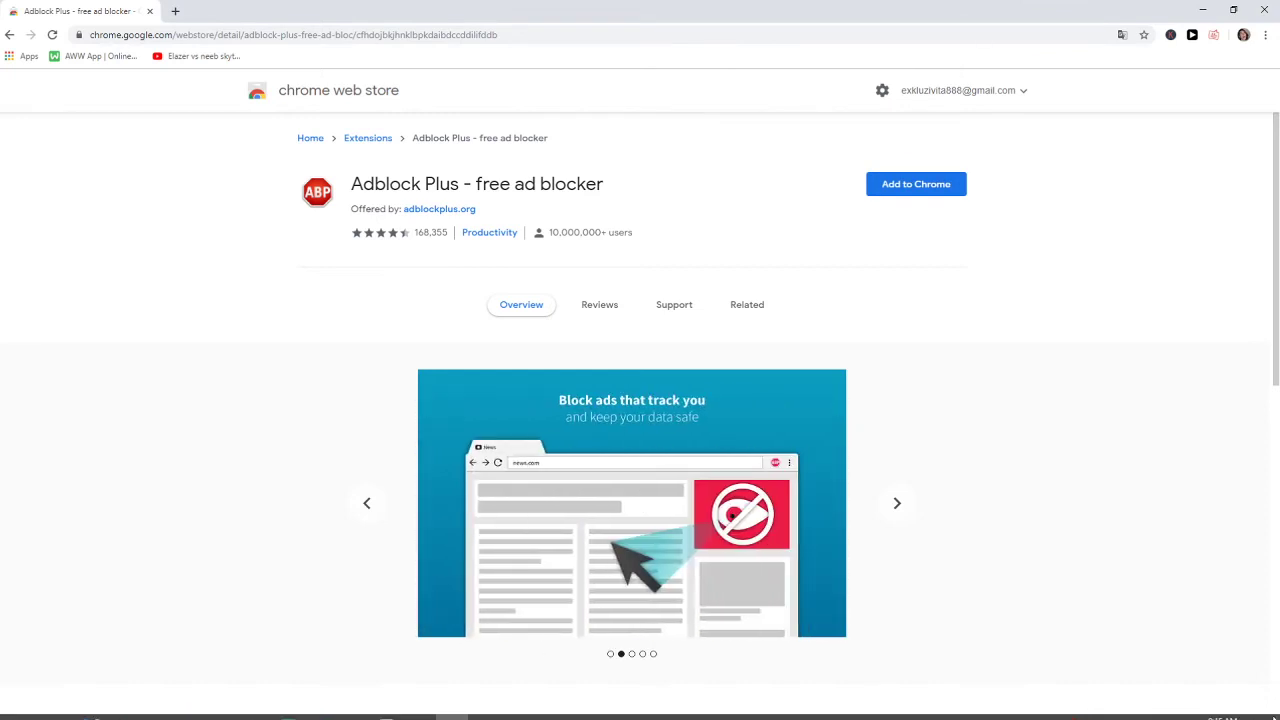
{"action": "left_click", "coordinate": [914, 184]}
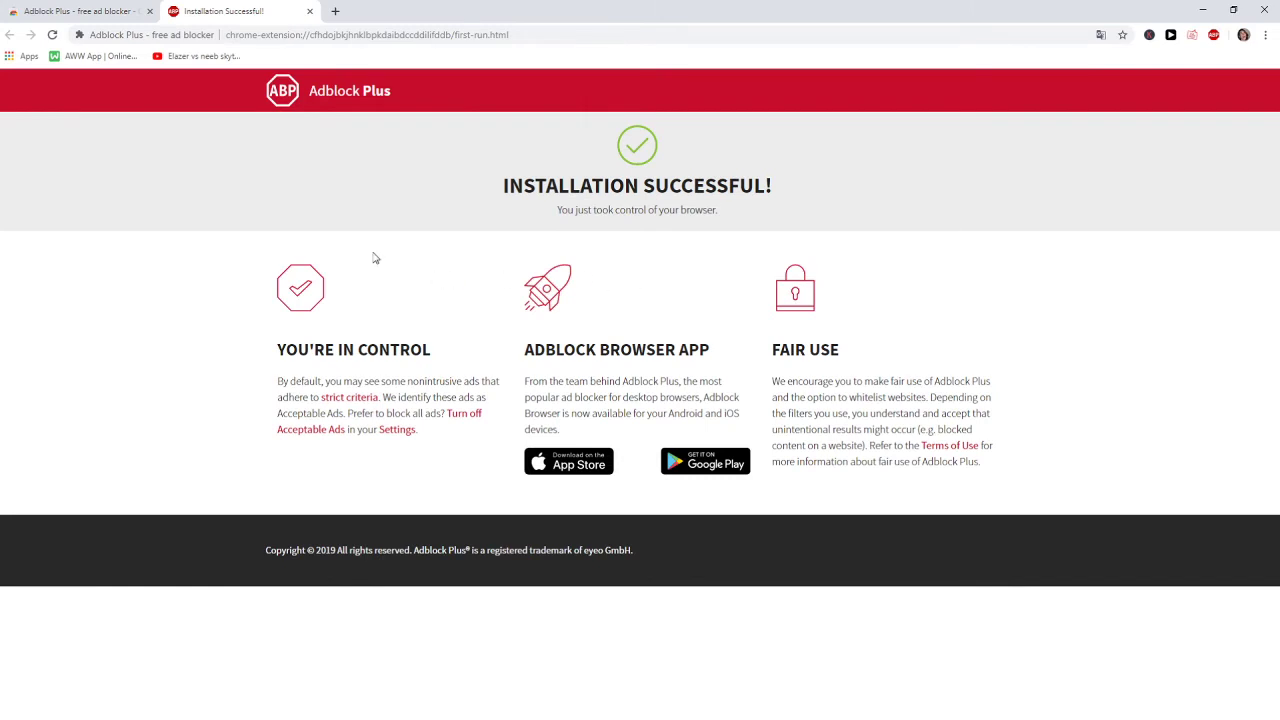
{"action": "mouse_move", "coordinate": [465, 177]}
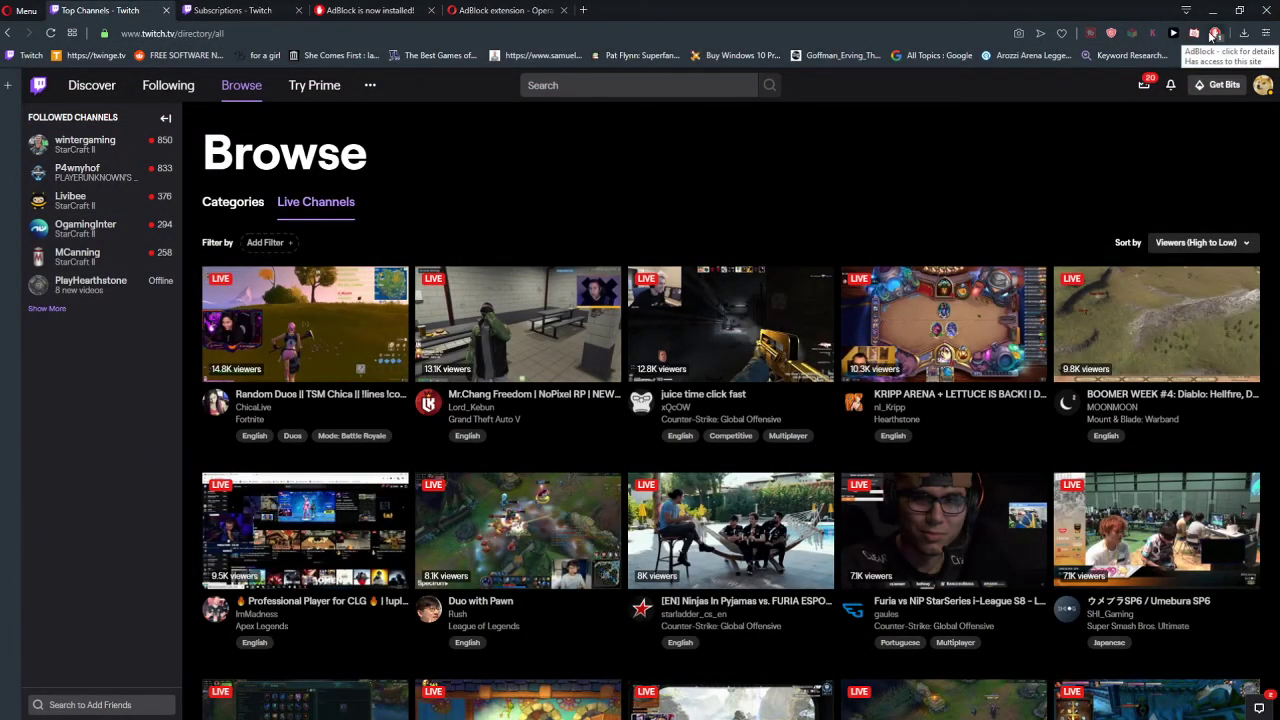
{"action": "mouse_move", "coordinate": [1217, 40]}
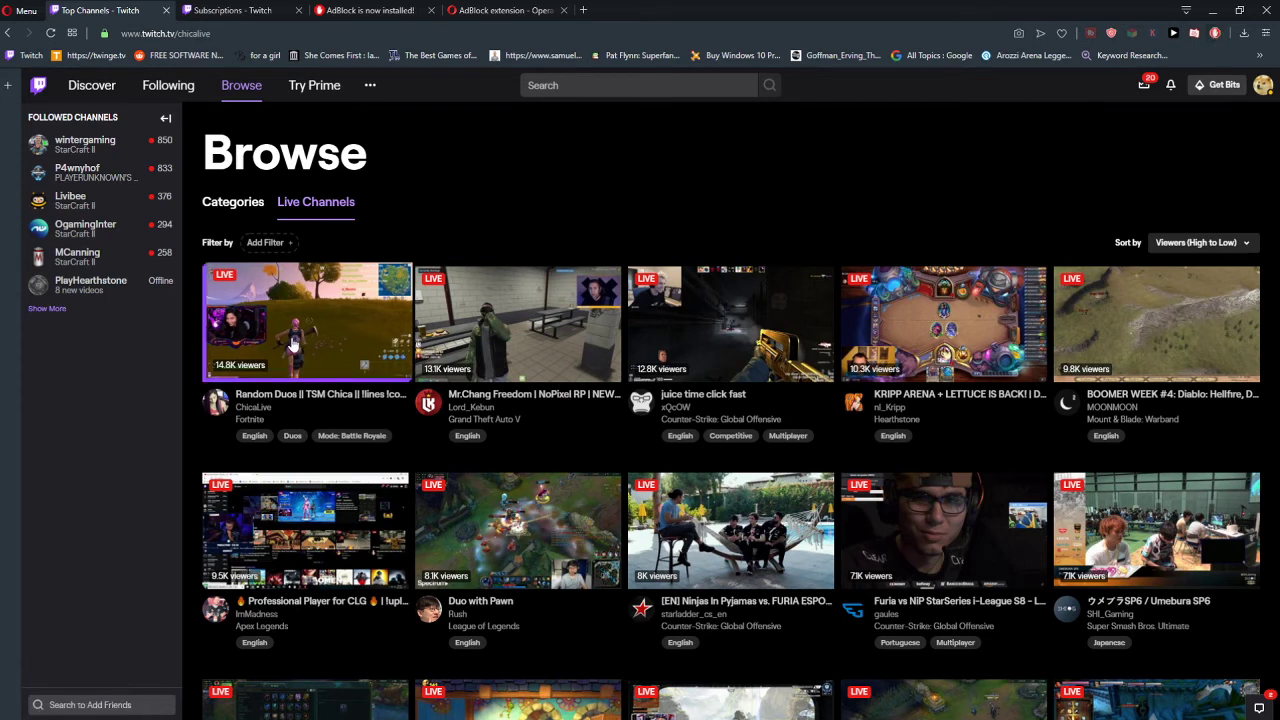
Step: Open ChicaLive's live Fortnite stream, confirm no ad plays, then pause it
{"action": "left_click", "coordinate": [307, 322]}
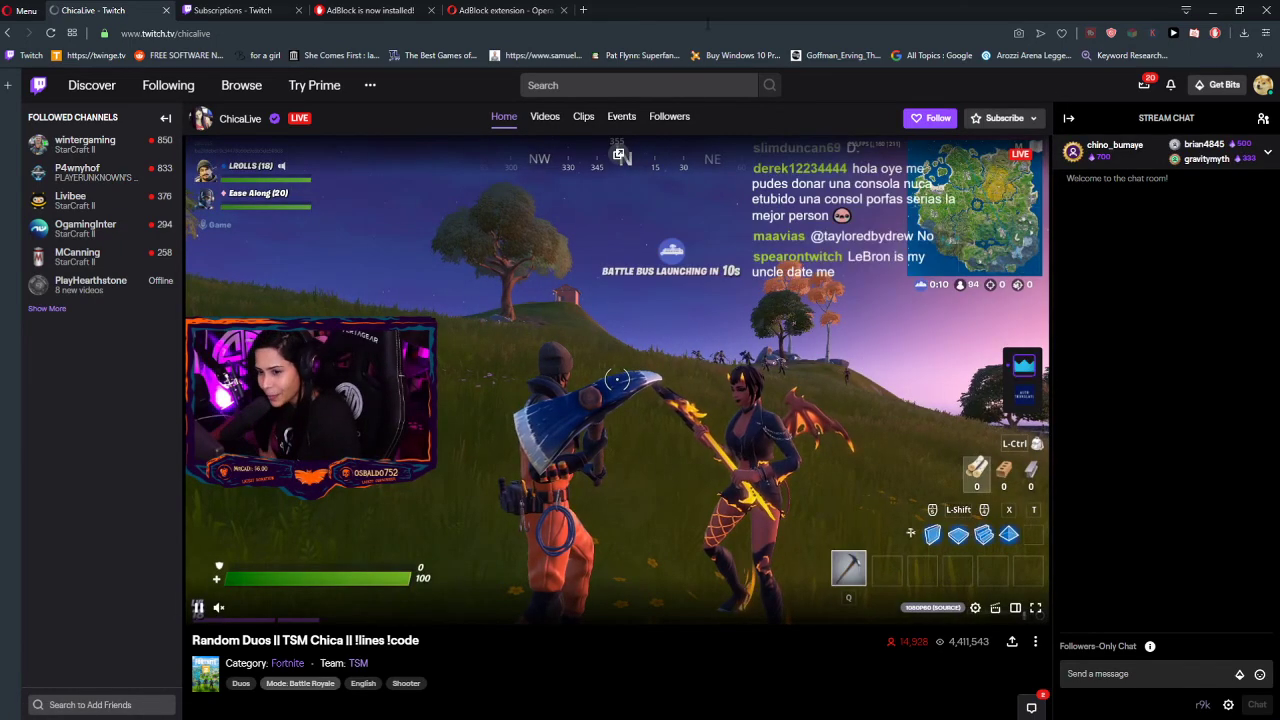
{"action": "left_click", "coordinate": [198, 607]}
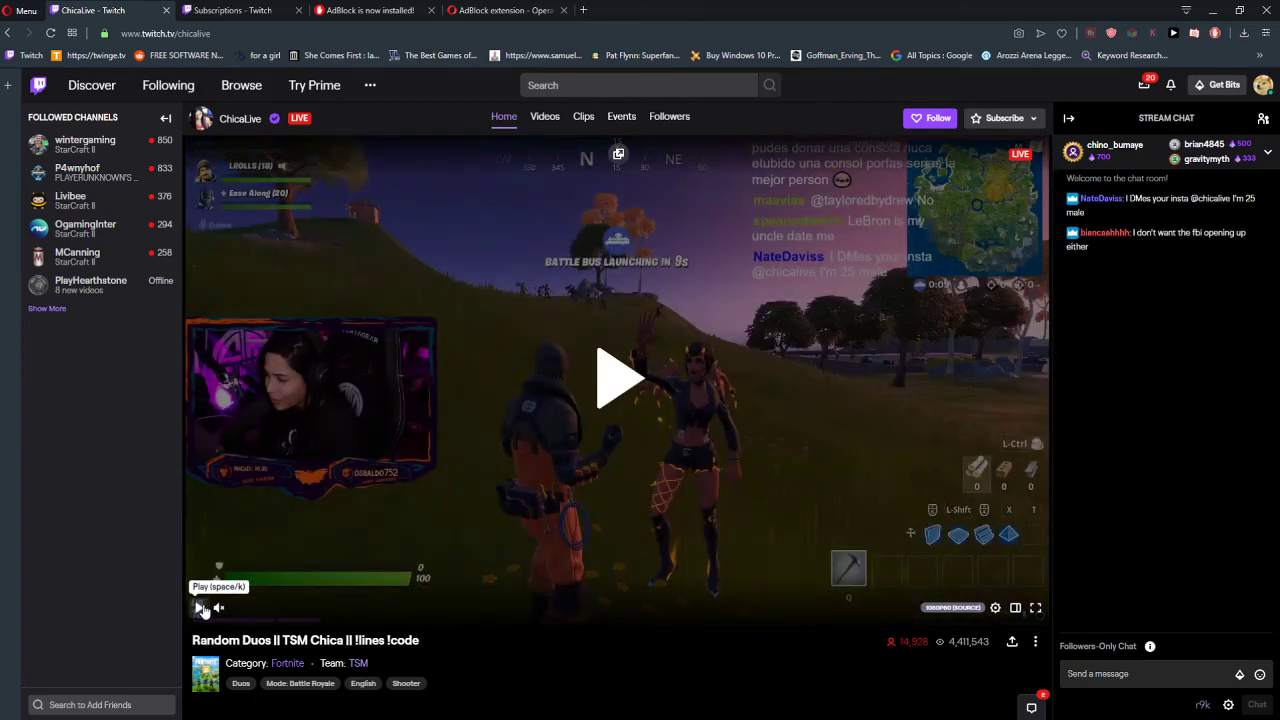